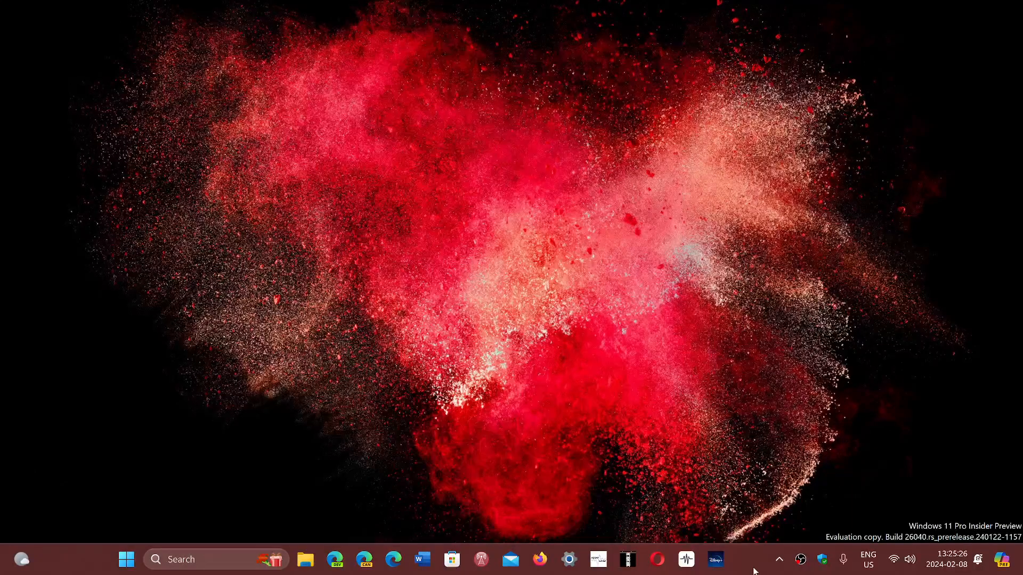
{"action": "mouse_move", "coordinate": [373, 483]}
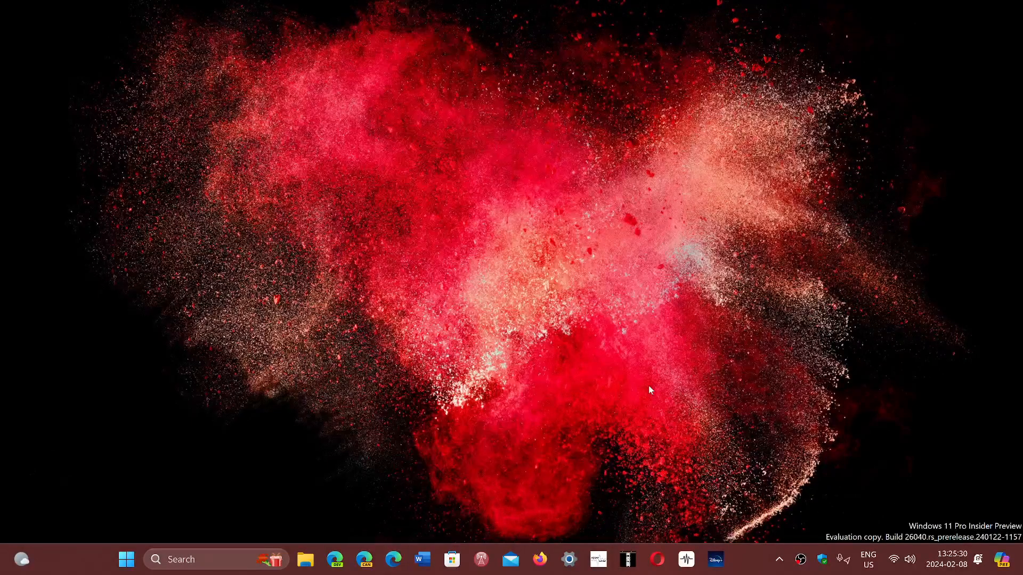
Launch Edge and open the Settings and more menu to reach Help and feedback.
{"action": "left_click", "coordinate": [391, 559]}
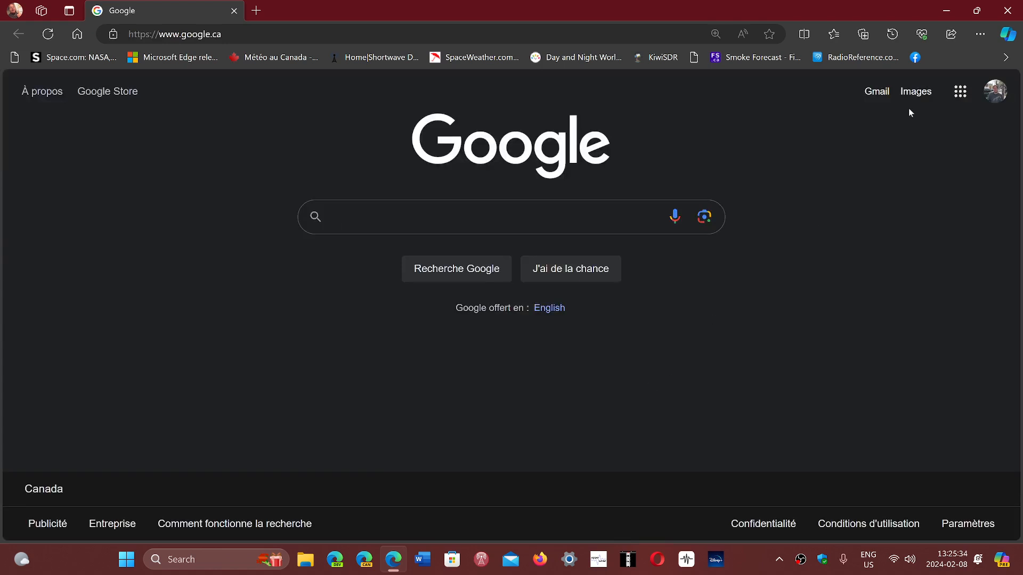
{"action": "left_click", "coordinate": [979, 34]}
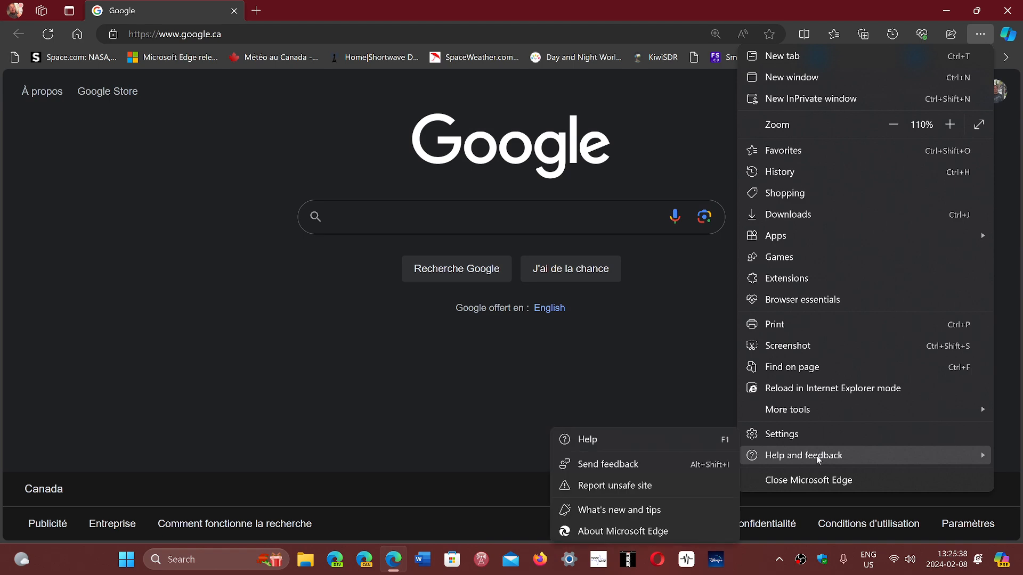
Open About Microsoft Edge to confirm version 121.0.2277.110 is up to date.
{"action": "left_click", "coordinate": [587, 439]}
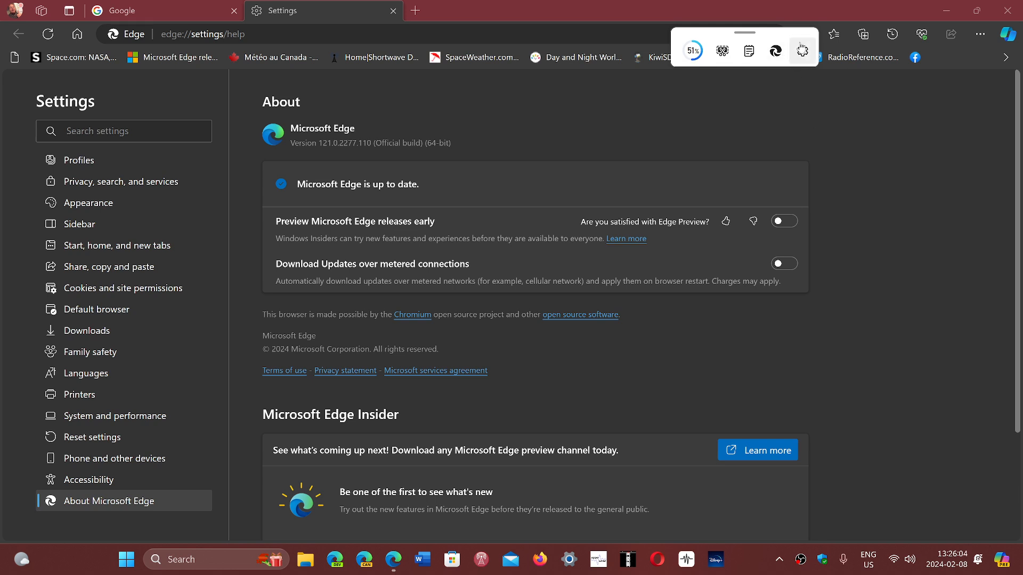
Hide the floating PC Manager toolbar through its gear options.
{"action": "left_click", "coordinate": [802, 51]}
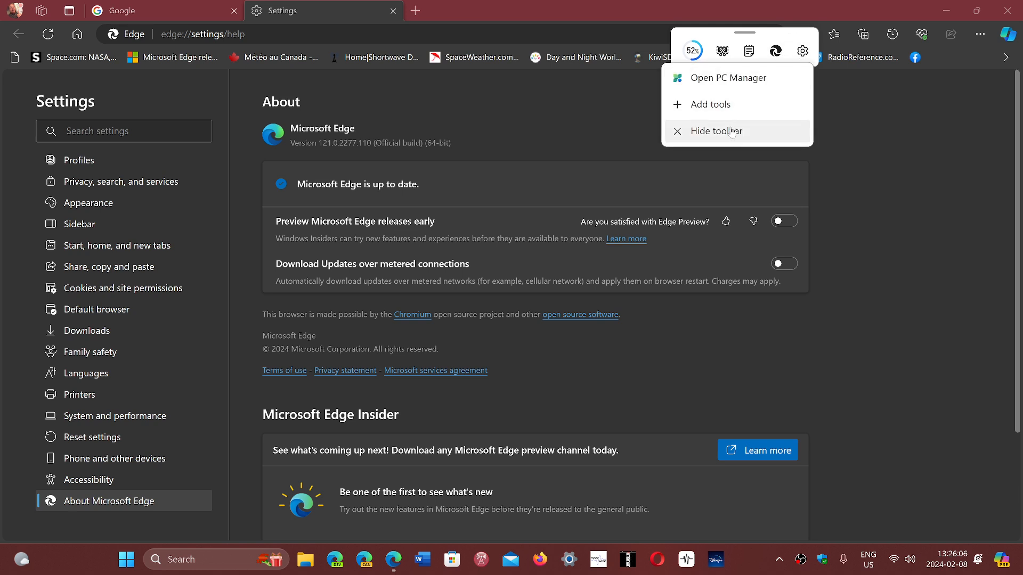
{"action": "left_click", "coordinate": [717, 131]}
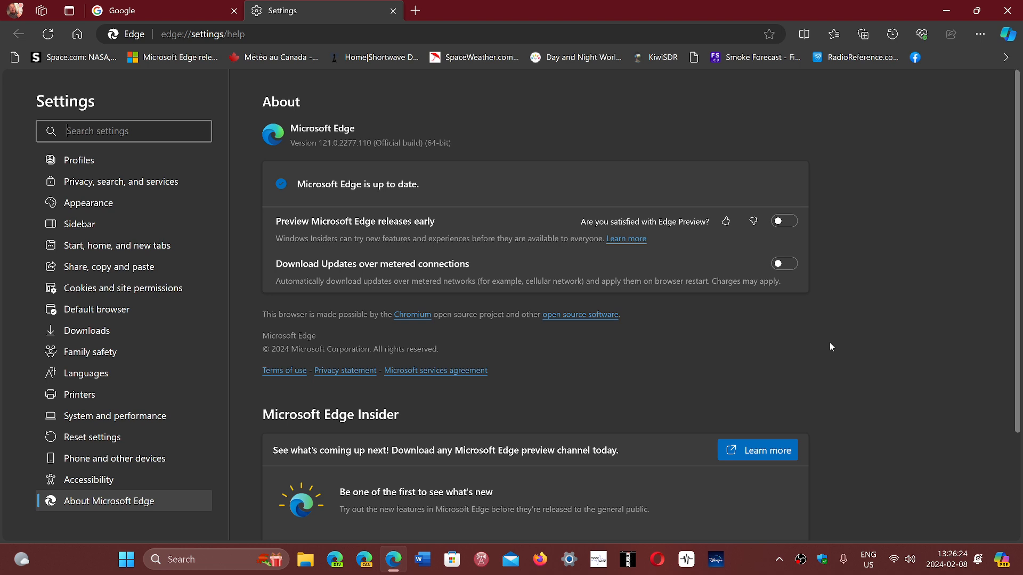
{"action": "mouse_move", "coordinate": [936, 87]}
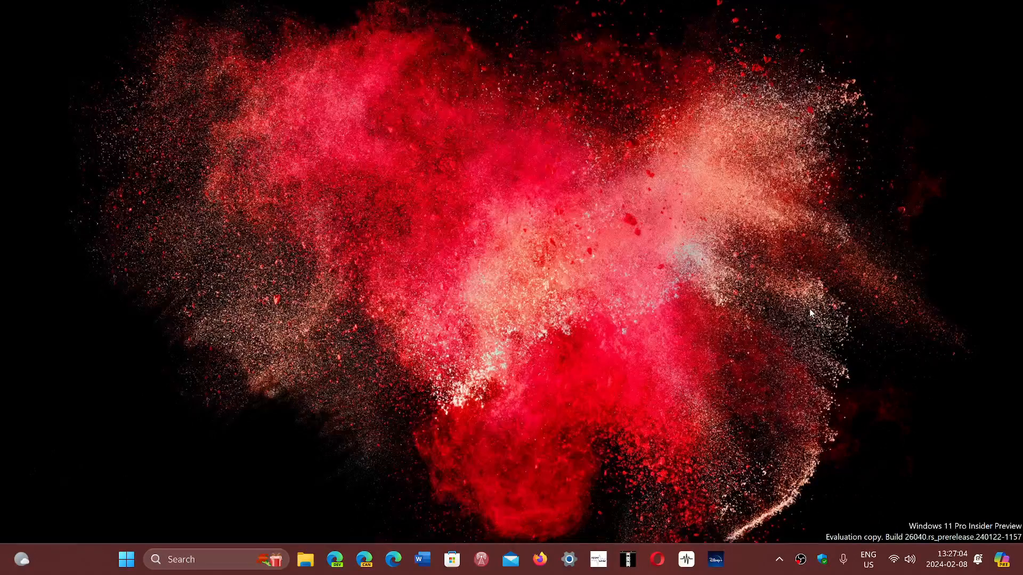
{"action": "mouse_move", "coordinate": [759, 560]}
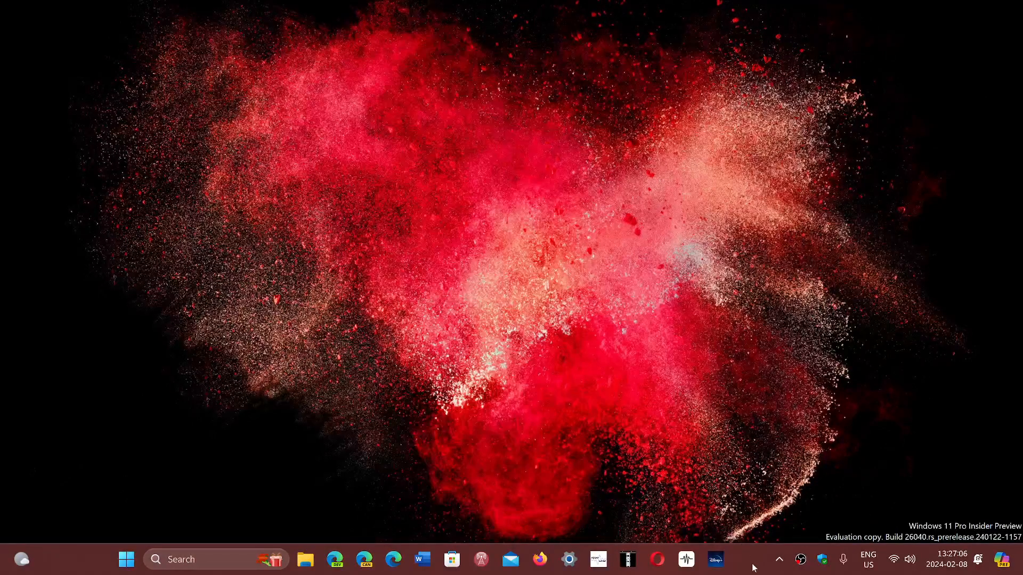